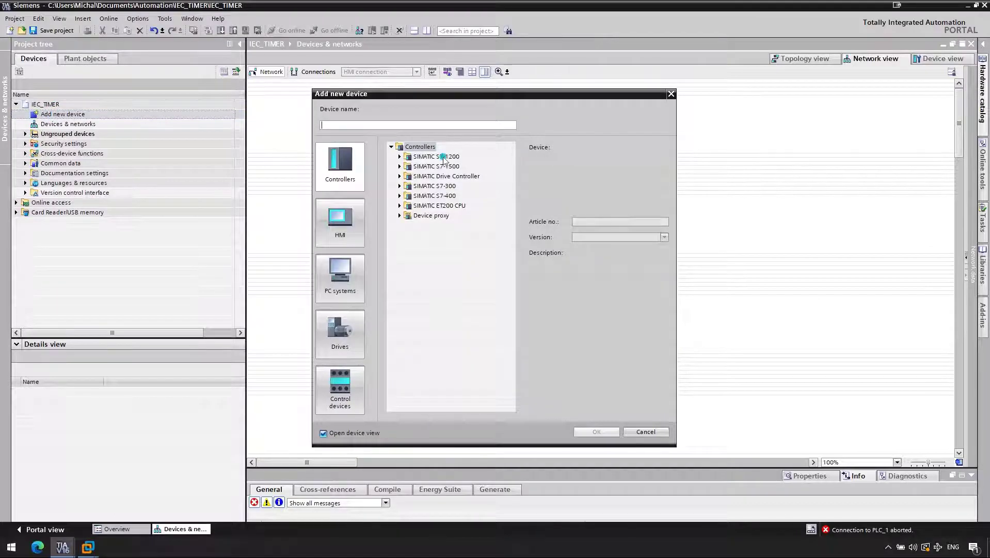
# Pick CPU 1214C AC/DC/Rly from the S7-1200 controllers to add PLC_1
pyautogui.click(400, 156)
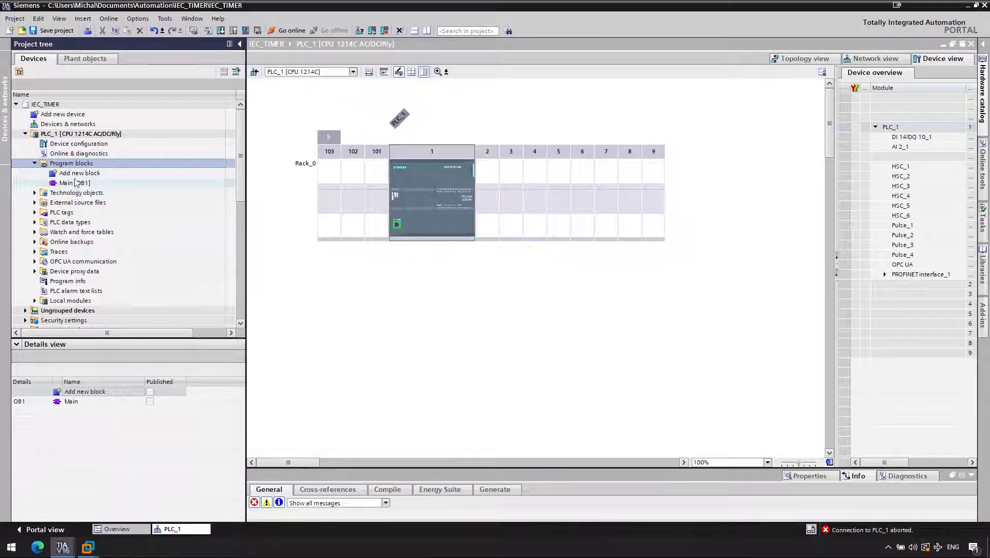
# Add function block myBlock [FB1] to PLC_1's program blocks and open it in LAD
pyautogui.doubleClick(79, 173)
pyautogui.write('myBl')
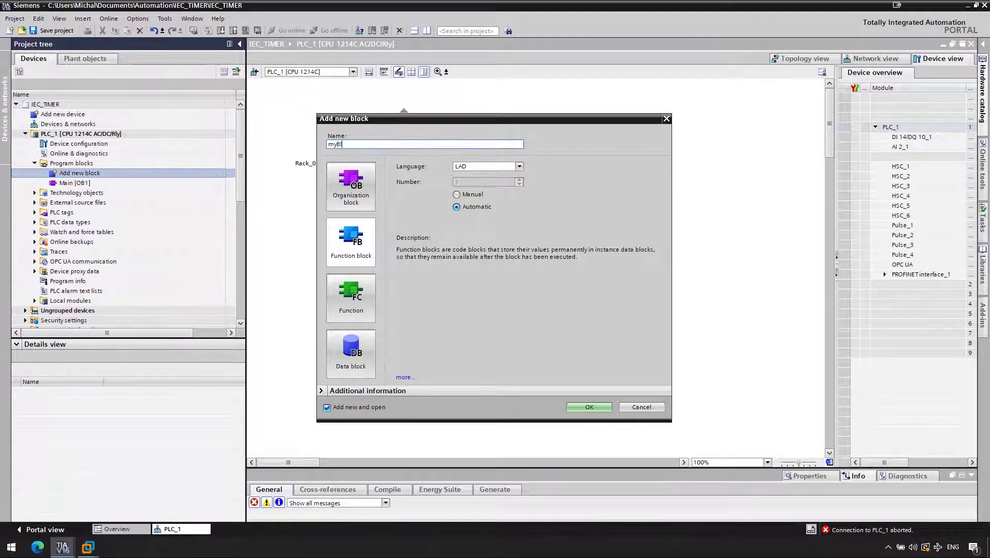
pyautogui.click(588, 407)
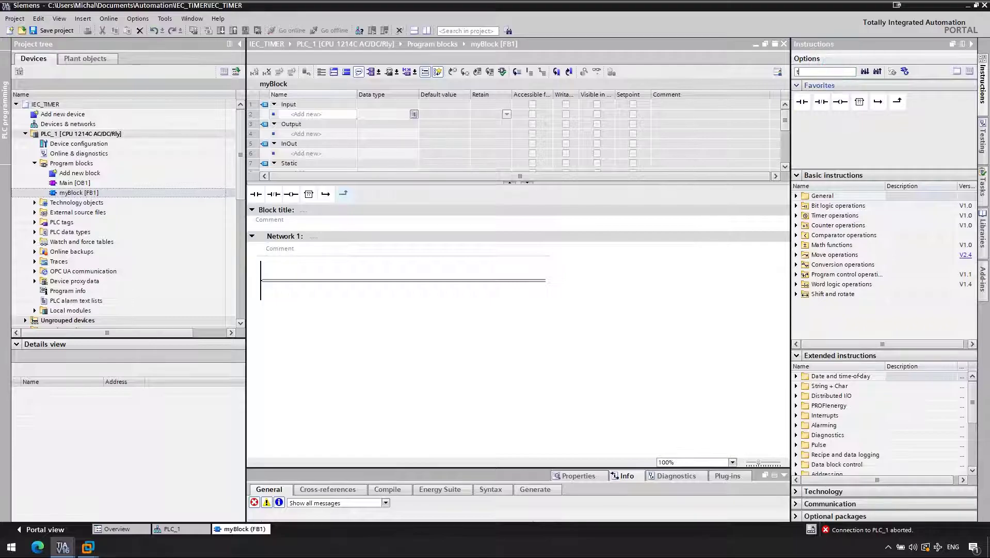
# Insert a TON on-delay timer into Network 1 and fill in its time operand
pyautogui.write('ime')
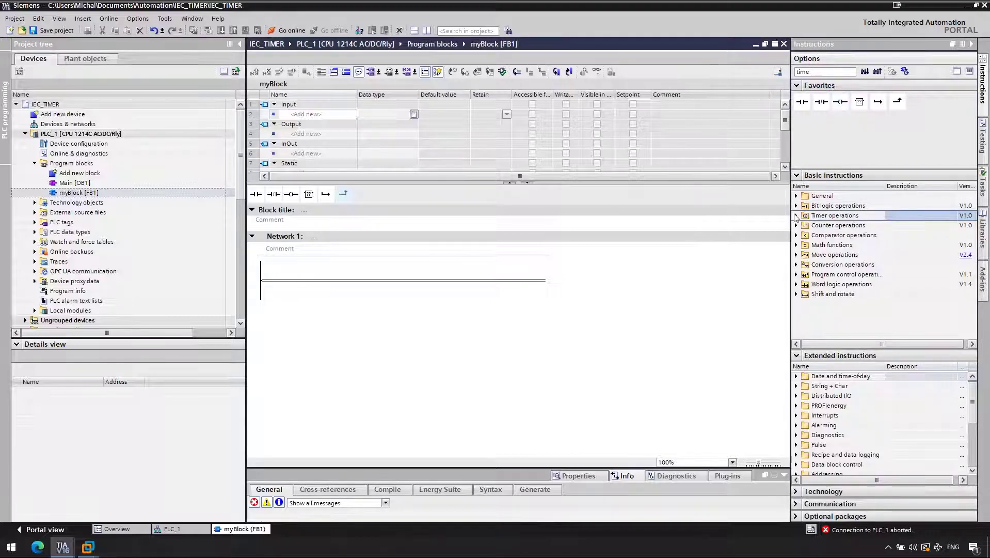
pyautogui.click(796, 215)
pyautogui.write('T#10s')
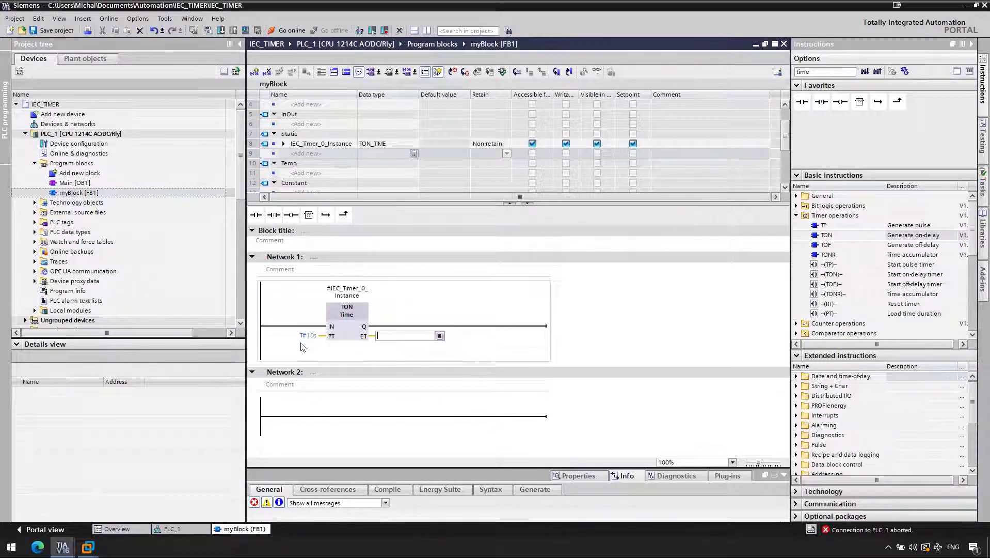
pyautogui.write('T#0ms')
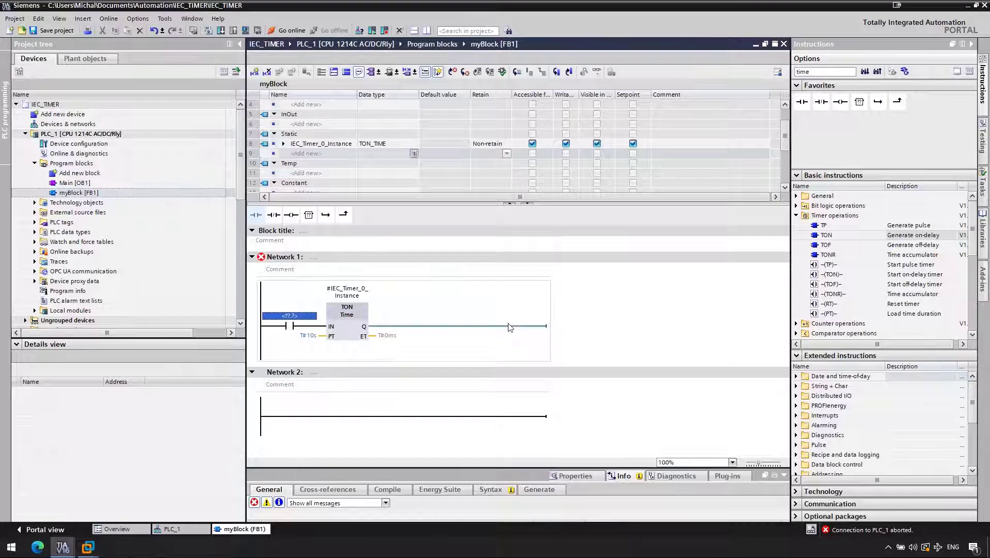
# Add a contact on new static Bool tag stat_startTimer in front of the timer
pyautogui.write('stat_Sta')
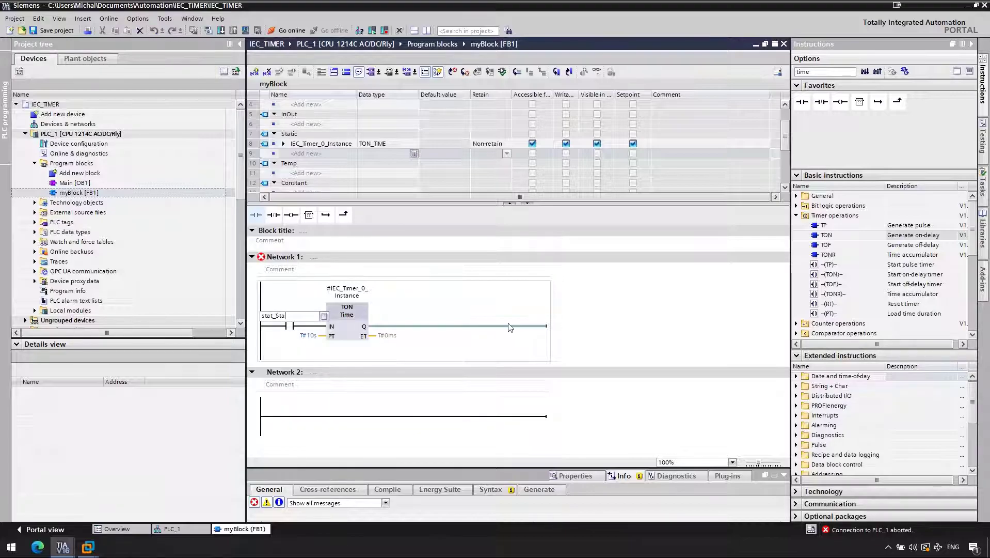
pyautogui.write('stat_startTimer')
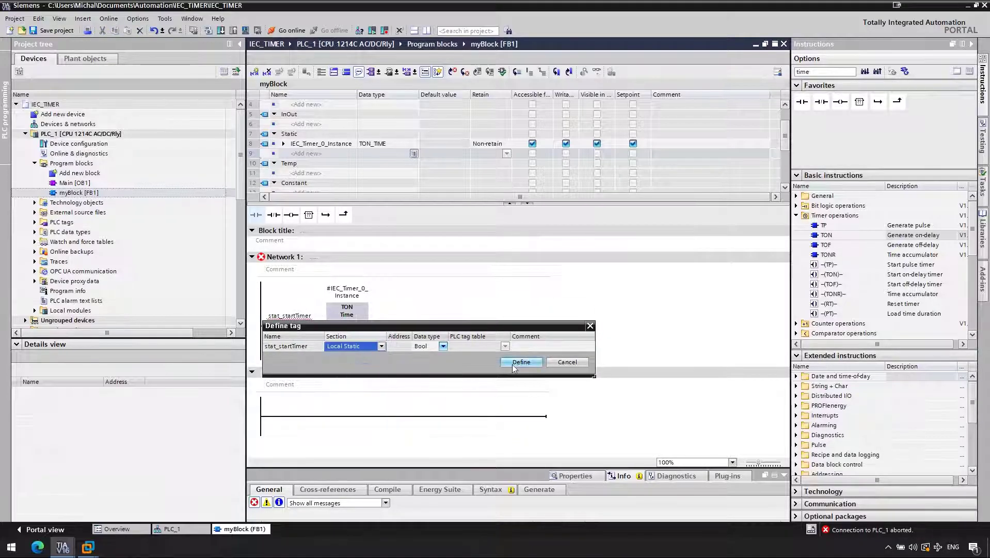
pyautogui.click(520, 361)
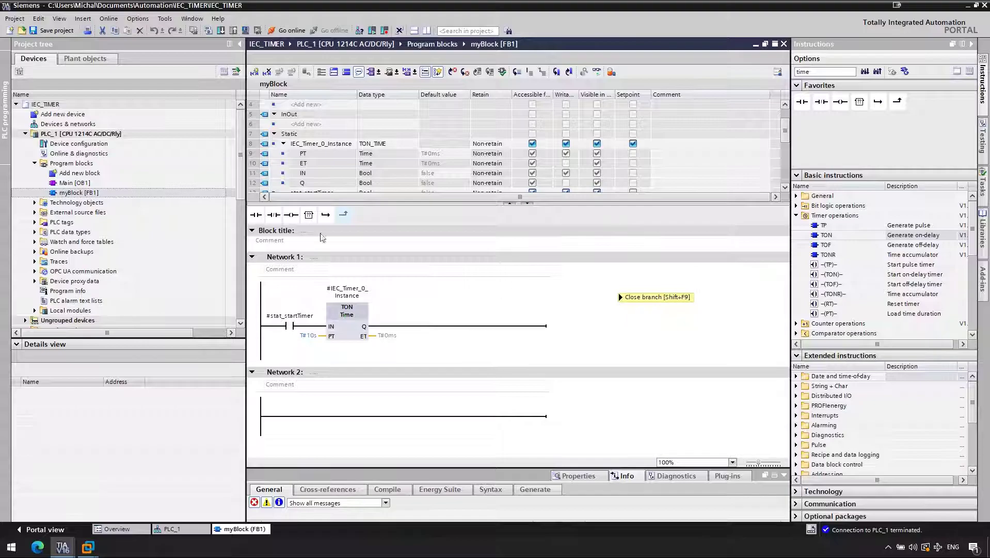
# Call myBlock in Main [OB1] Network 1 with single instance myBlock_DB, showing both editors
pyautogui.doubleClick(74, 182)
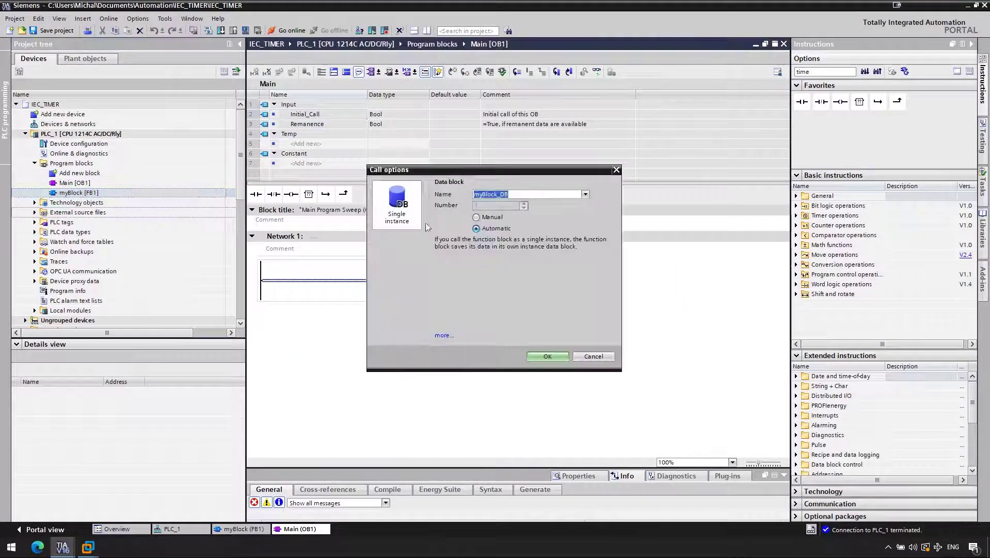
pyautogui.click(546, 356)
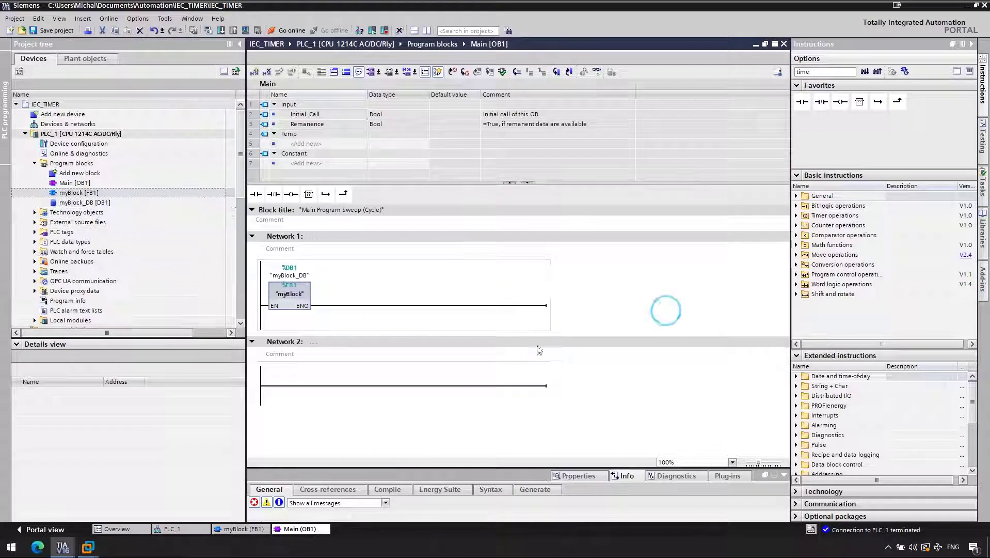
pyautogui.doubleClick(78, 193)
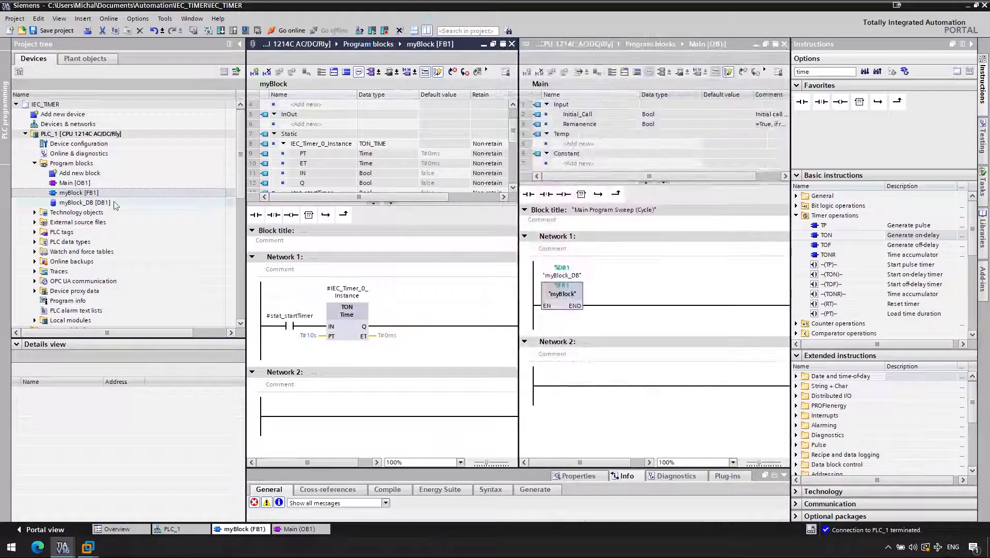
# Open myBlock_DB [DB1] and start PLC_1's simulation, accepting the online-interface warning
pyautogui.doubleClick(84, 202)
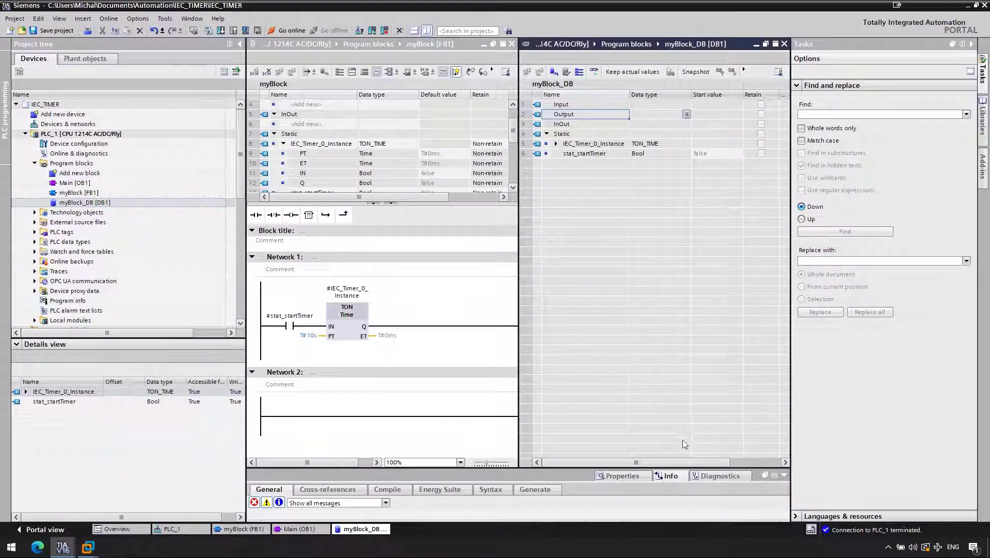
pyautogui.click(982, 50)
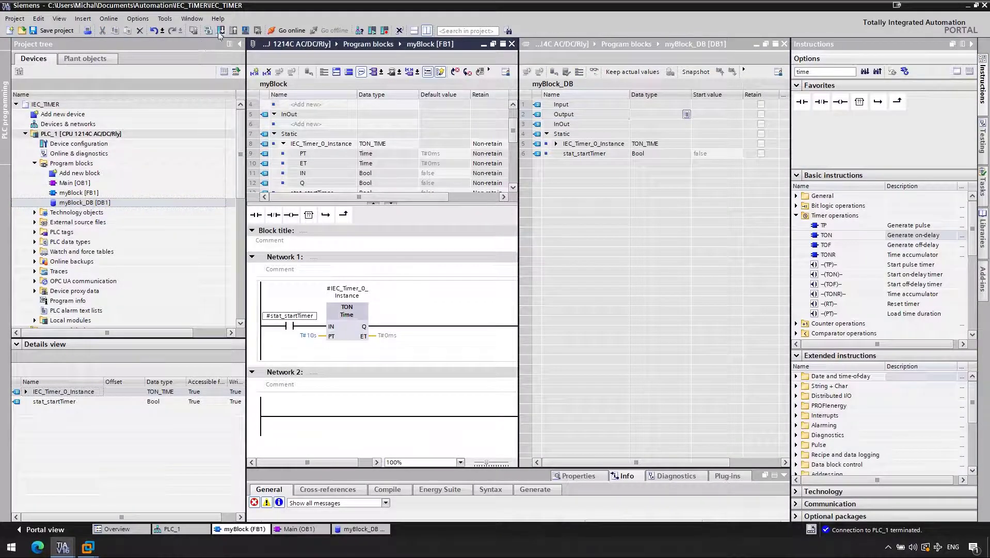
pyautogui.click(221, 31)
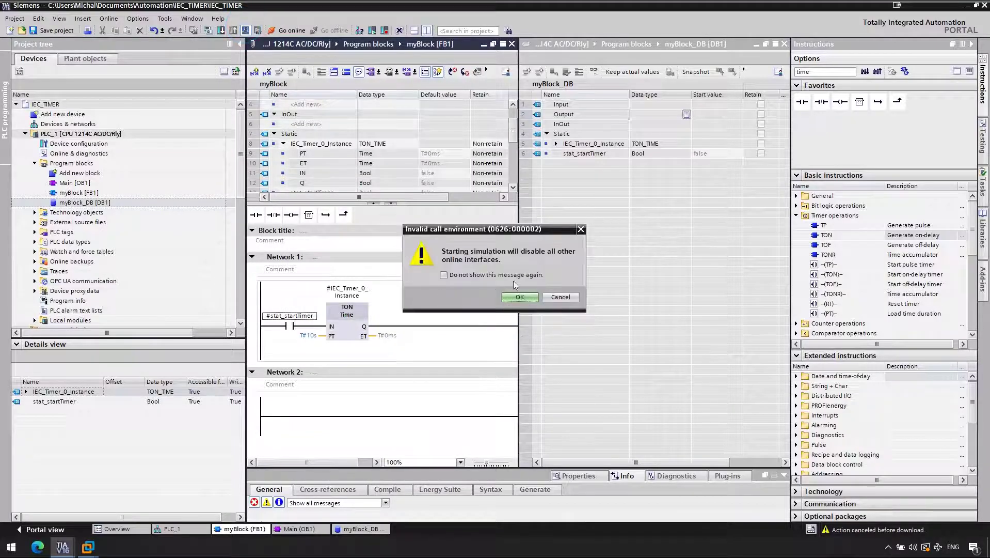
pyautogui.click(520, 296)
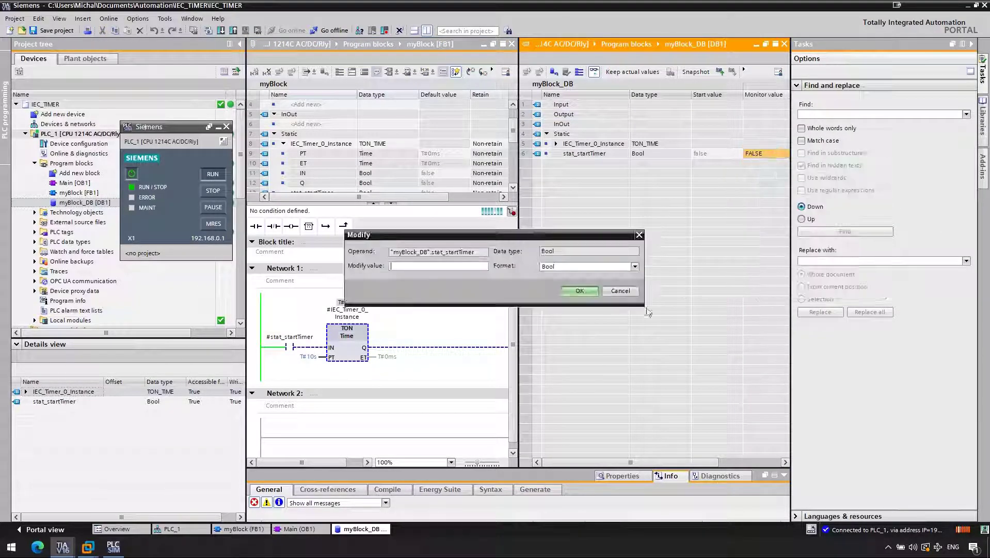
# Close the stat_startTimer modify prompt and begin naming the timer's ET tag stat_t
pyautogui.click(578, 291)
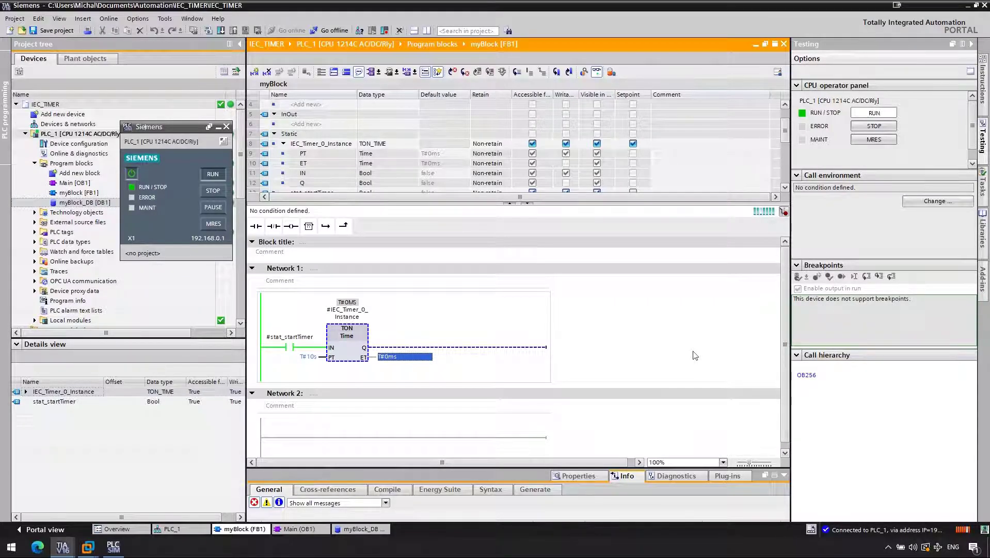
pyautogui.write('stat_timerET')
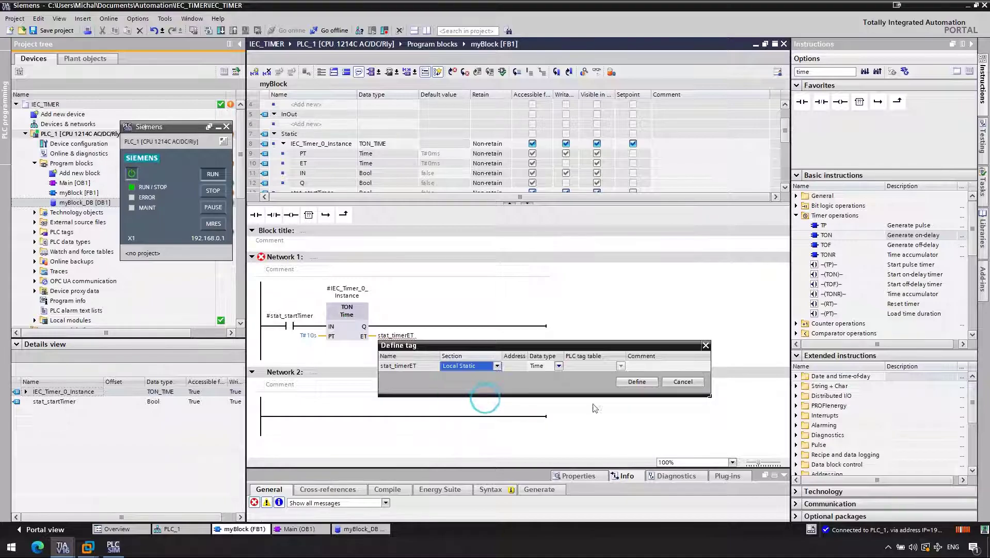
# Define stat_timerET as a static Time tag and download myBlock to the simulated PLC
pyautogui.click(636, 381)
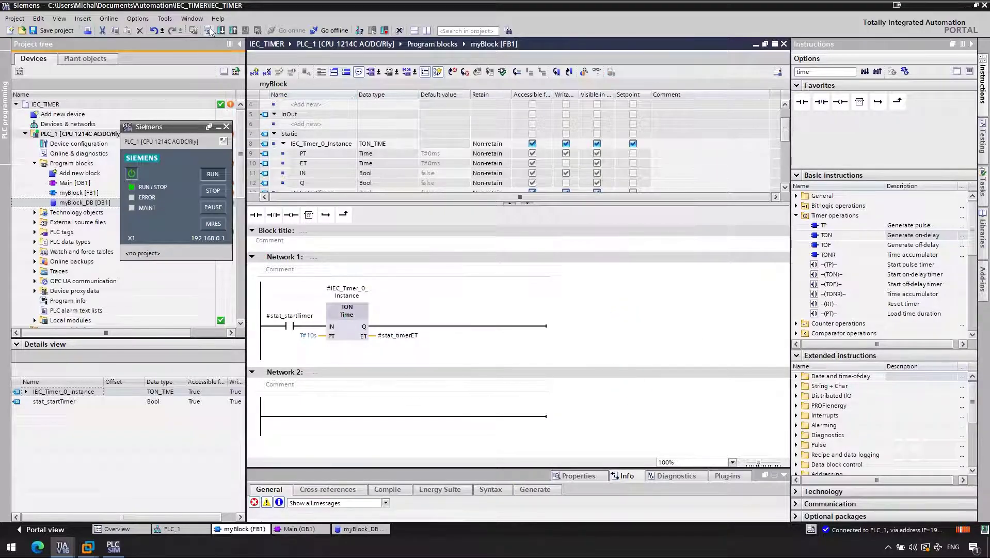
pyautogui.click(193, 30)
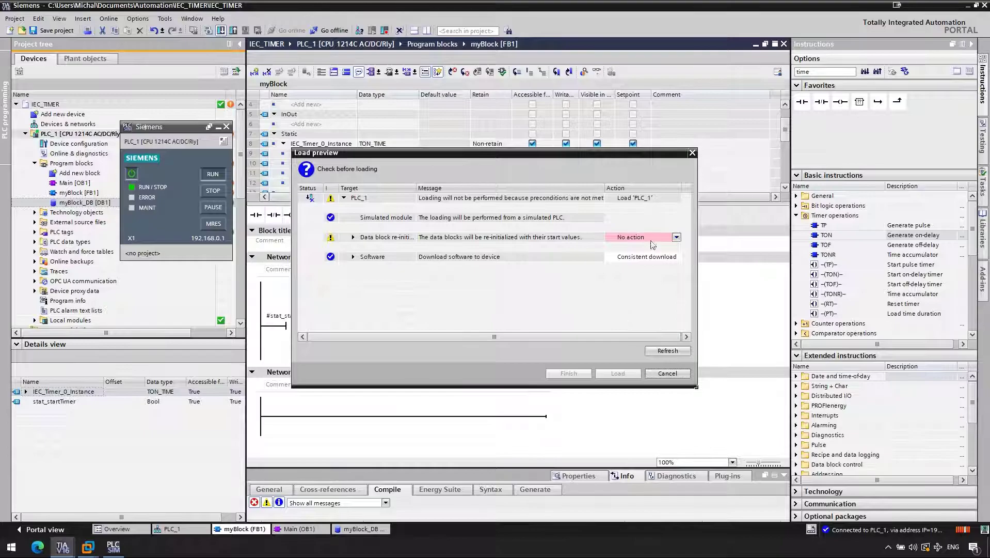
pyautogui.click(618, 372)
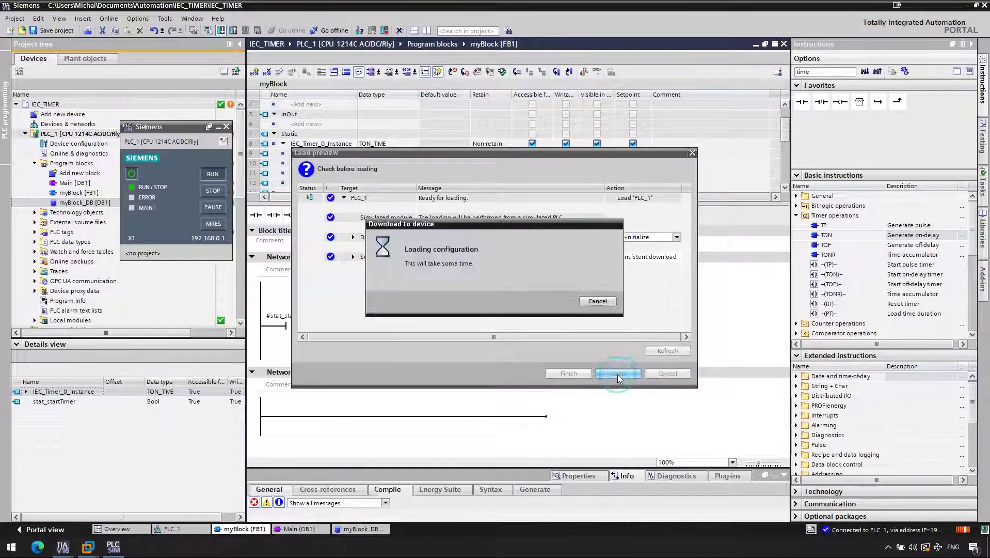
pyautogui.click(617, 373)
pyautogui.write('ctu')
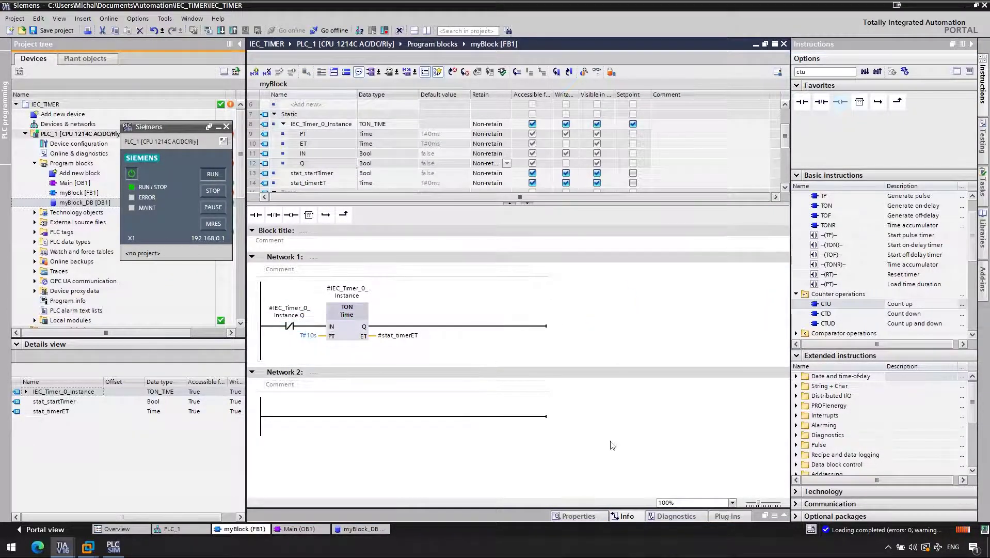
# Place stat_startTimer in series with the negated IEC_Timer_0_Instance.Q contact in Network 1
pyautogui.click(312, 173)
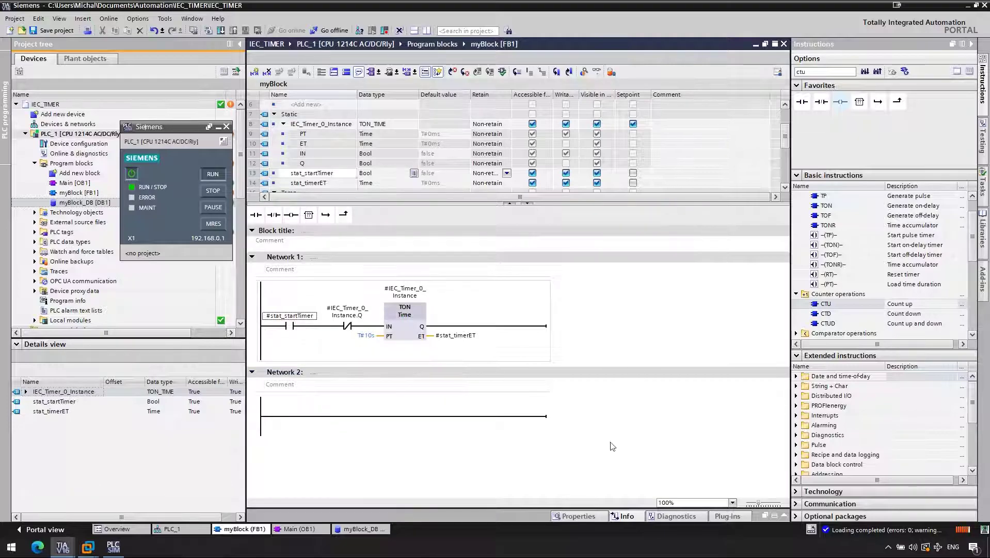
pyautogui.moveTo(602, 323)
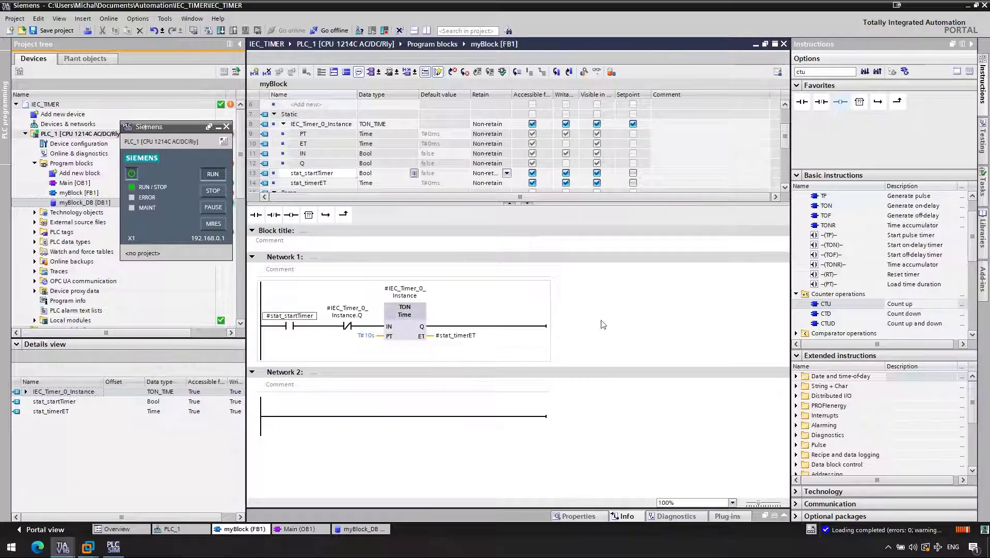
pyautogui.moveTo(589, 319)
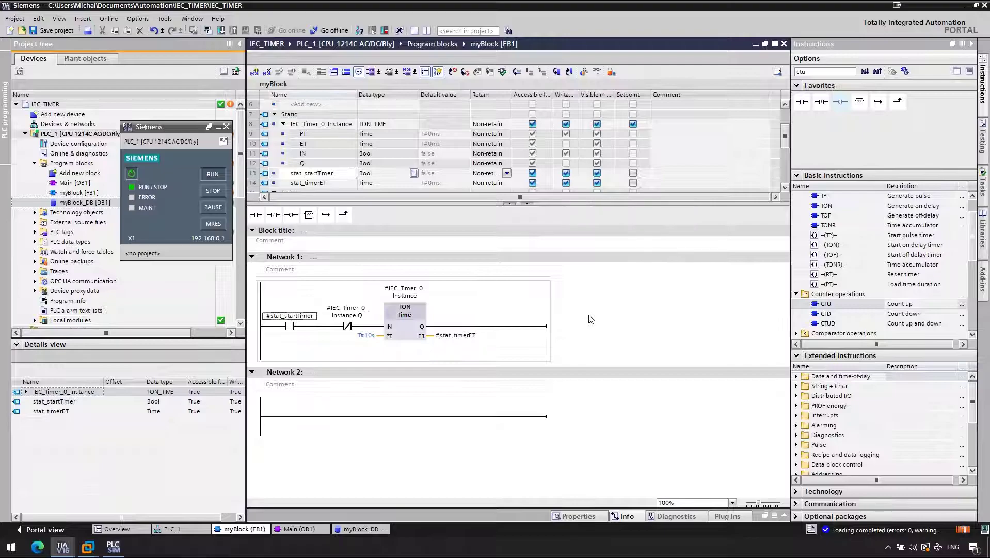
pyautogui.moveTo(662, 382)
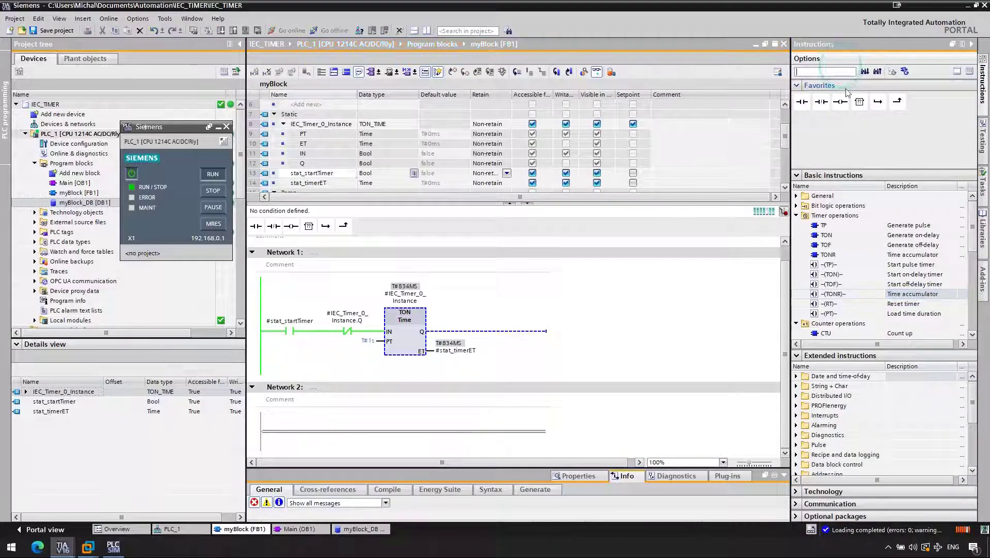
# Insert a CTU counter into Network 2 as a multi-instance inside myBlock
pyautogui.write('ctu')
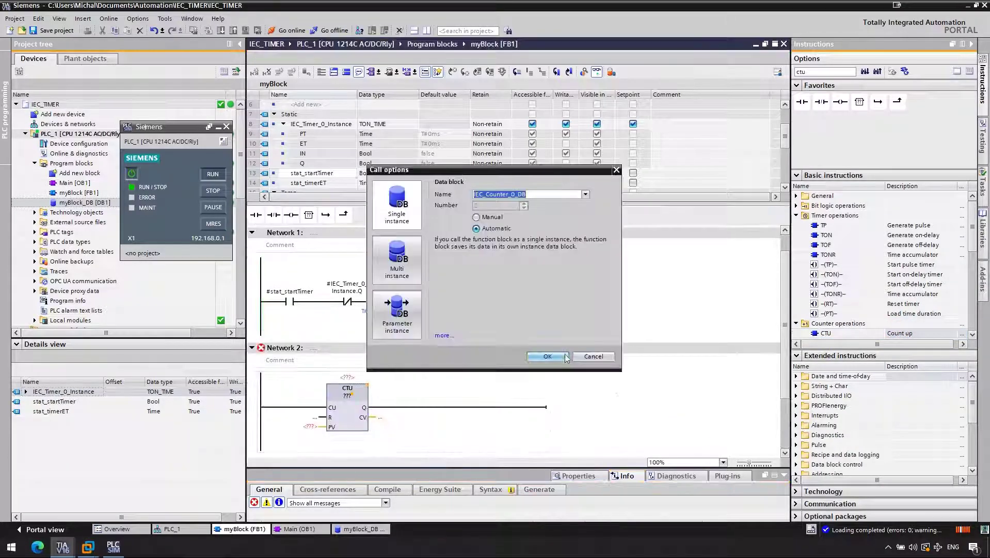
pyautogui.click(547, 356)
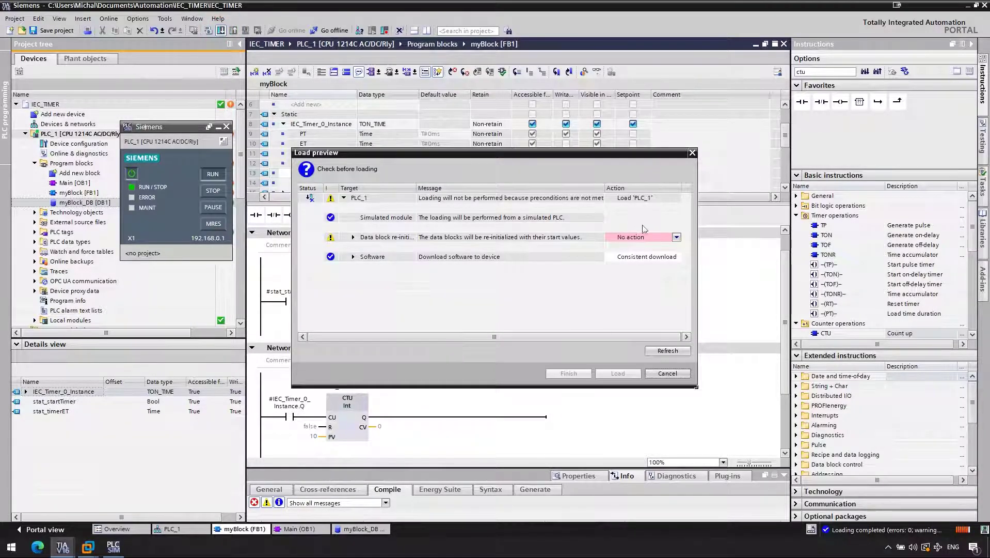
# Load the counter program with re-initialized data blocks and open myBlock_DB for monitoring
pyautogui.click(676, 237)
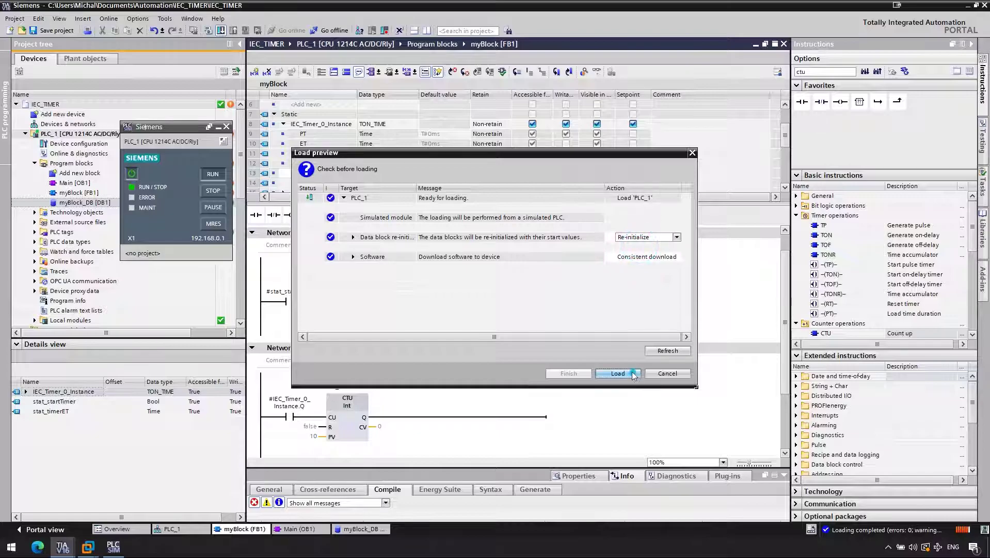
pyautogui.click(617, 373)
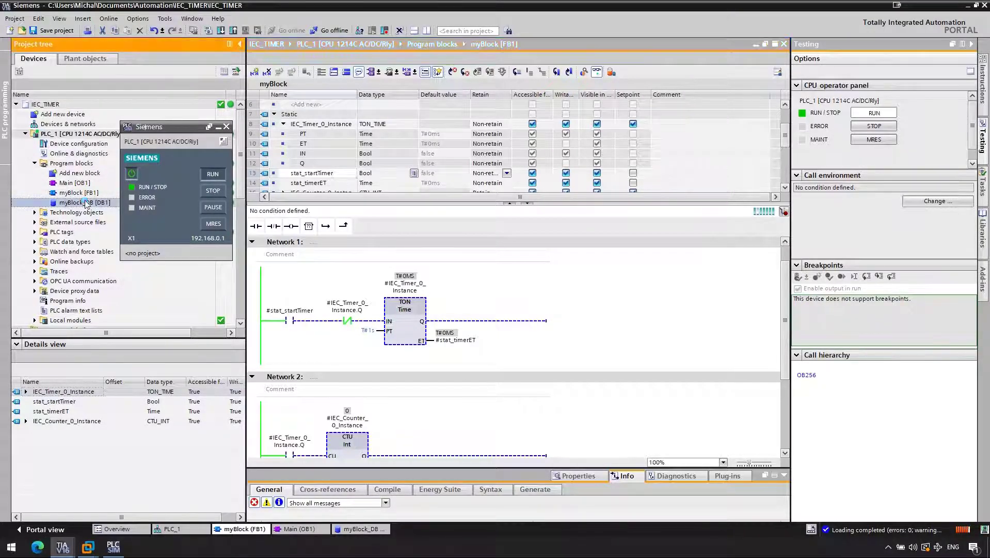
pyautogui.doubleClick(81, 202)
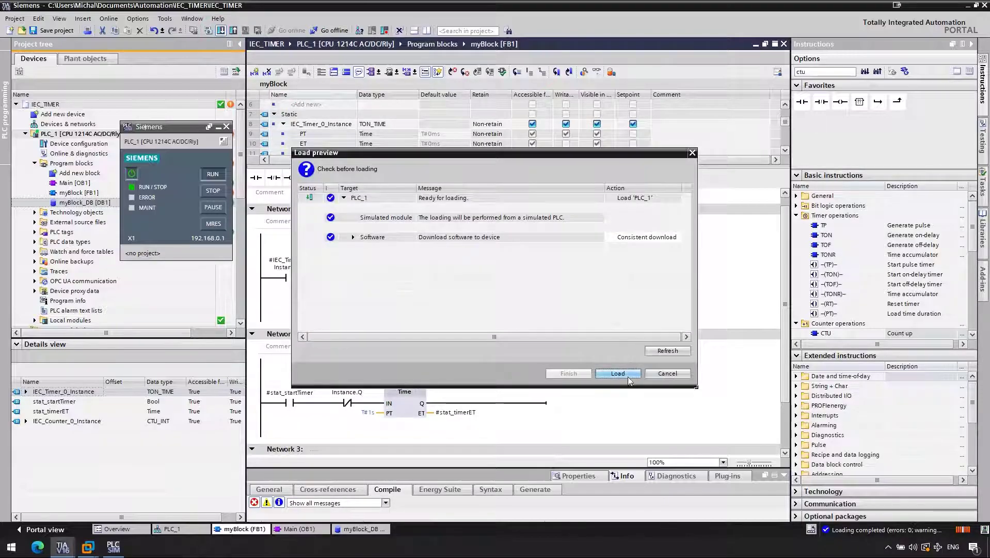
# Load the changed program onto the simulated PLC from Load preview
pyautogui.click(618, 373)
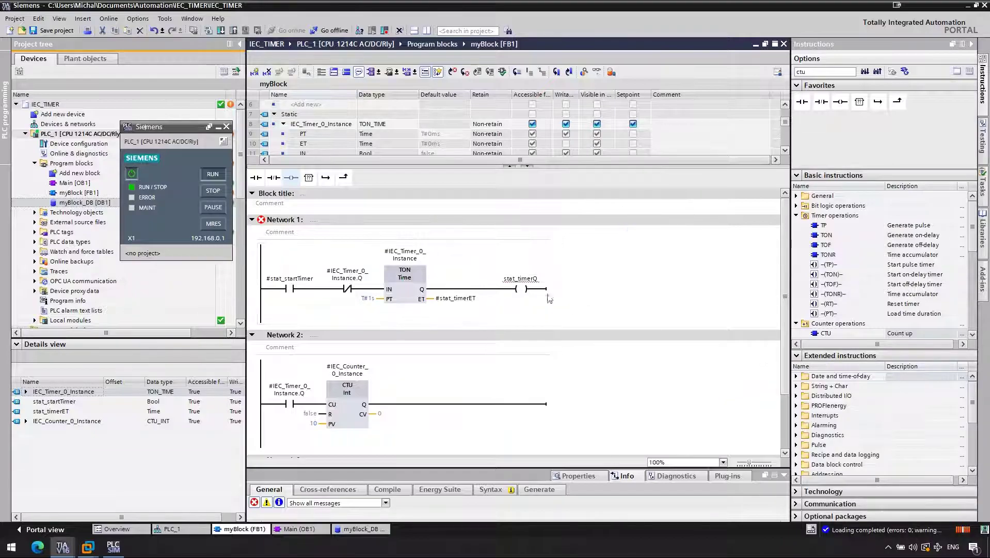
# Define stat_timerQ as a new static Bool tag and download the updated block to PLCSIM
pyautogui.rightClick(518, 278)
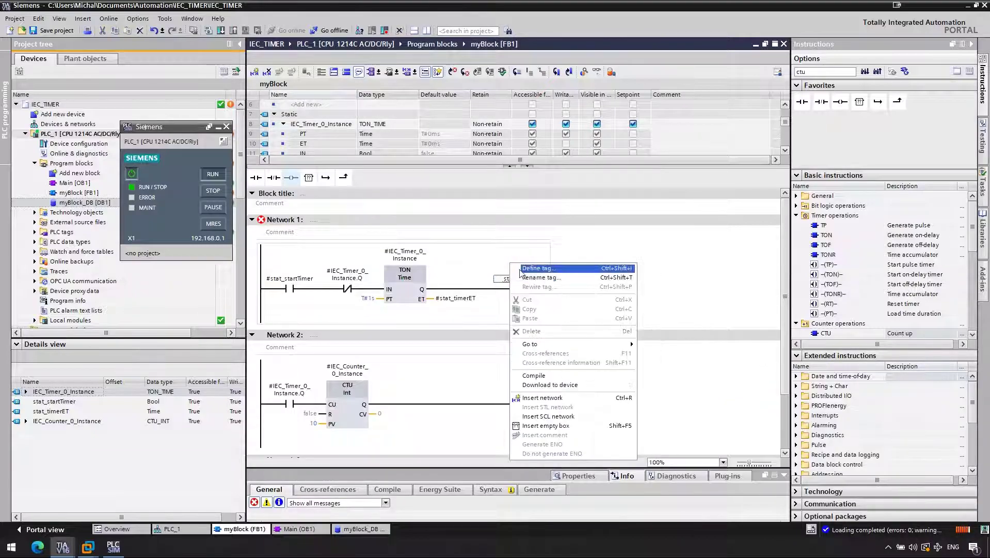
pyautogui.click(537, 268)
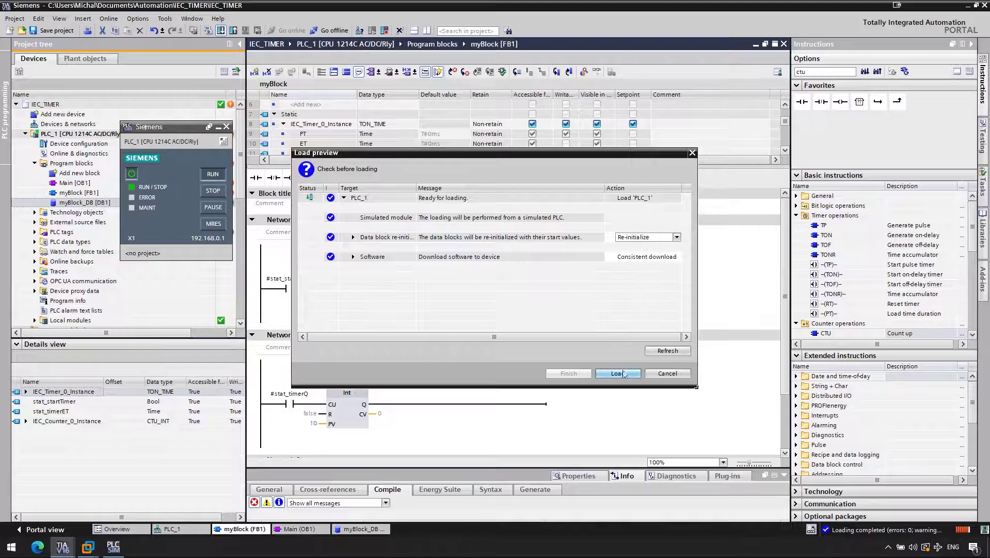
pyautogui.click(617, 373)
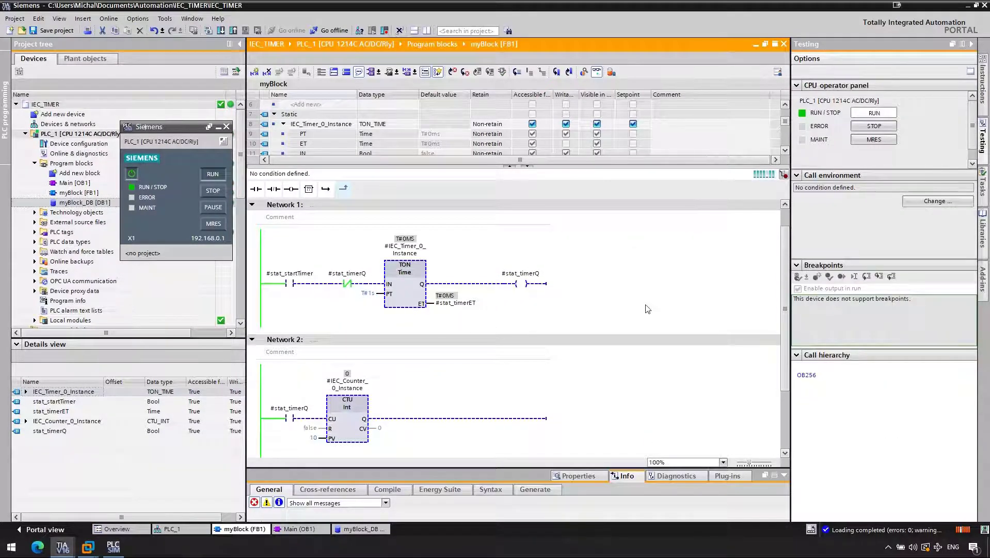